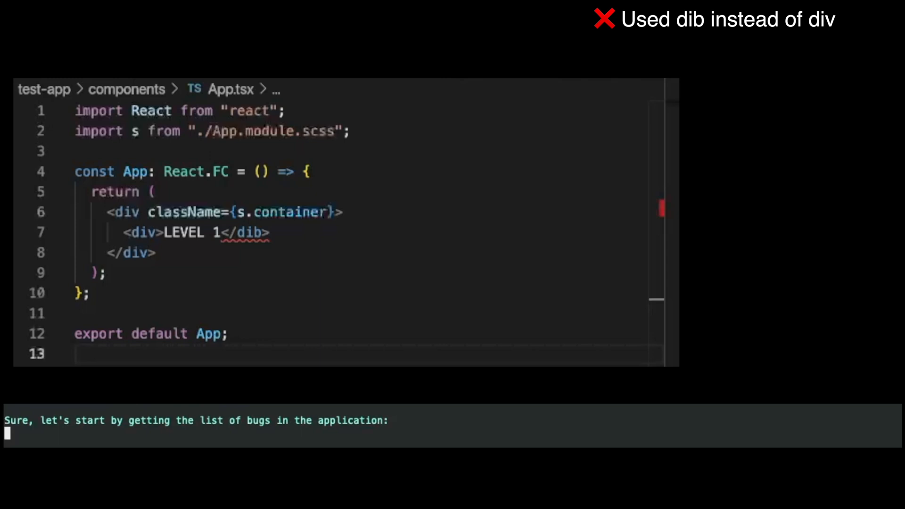
# Run getBugs() so the agent lists the app's bugs, beginning with the </dib> typo in App.tsx.
pyautogui.write('getBugs()')
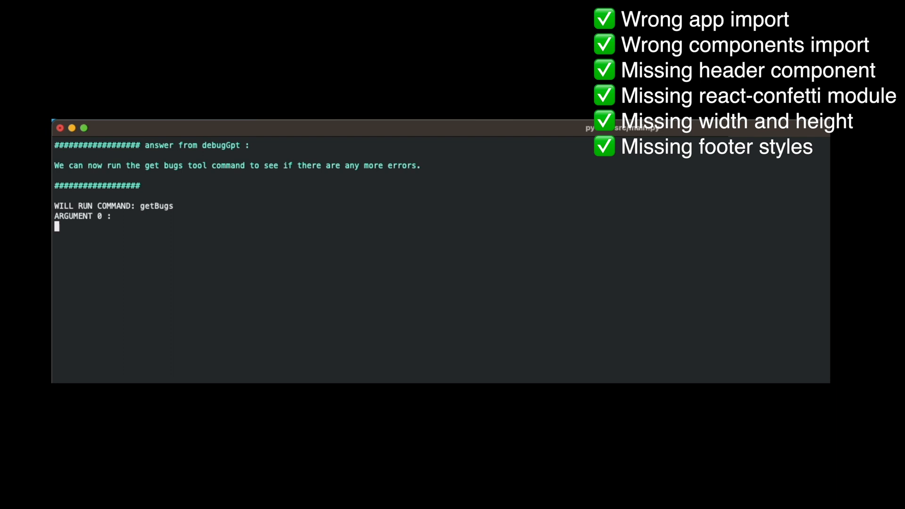
# Approve the agent's final getBugs run, which reports no errors found.
pyautogui.press('Enter')
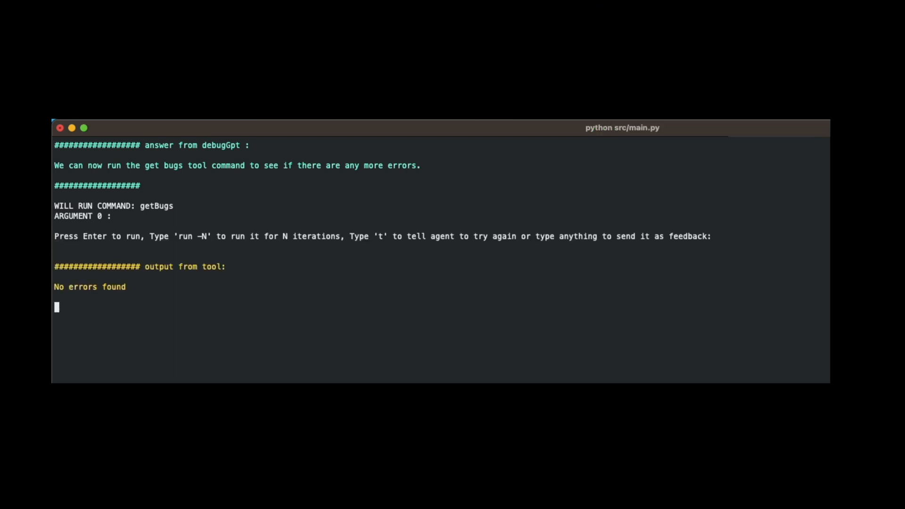